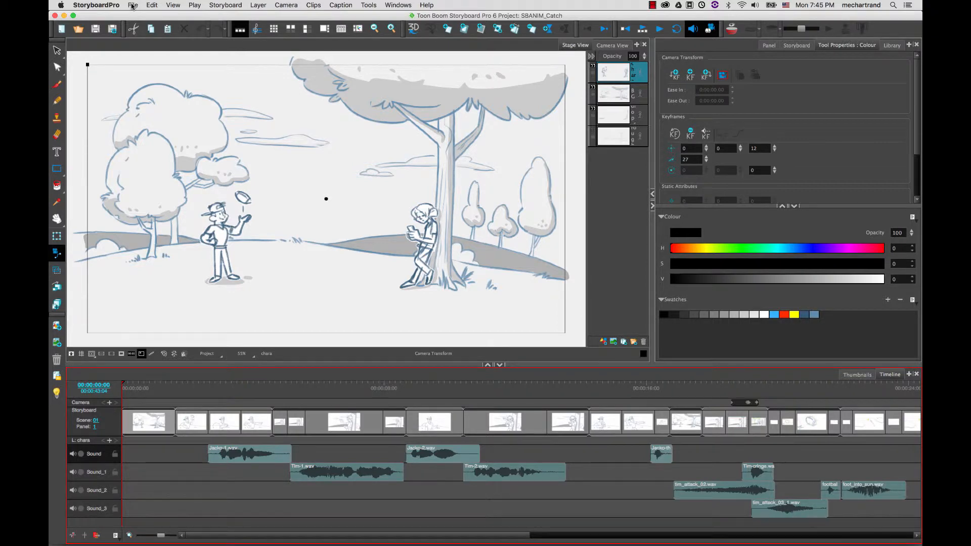
# Open the Conformation Export Project dialog for the SBANIM_Catch project.
pyautogui.click(133, 5)
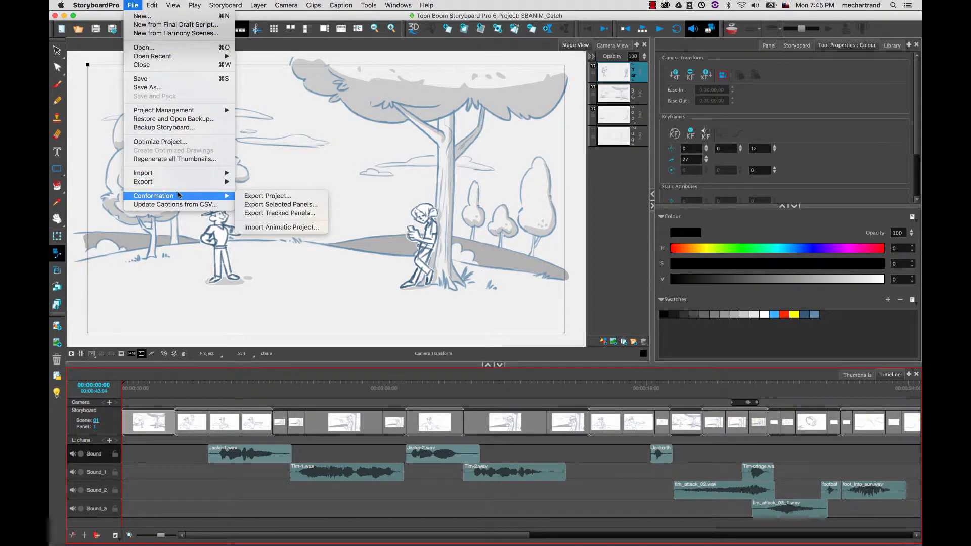
pyautogui.moveTo(279, 213)
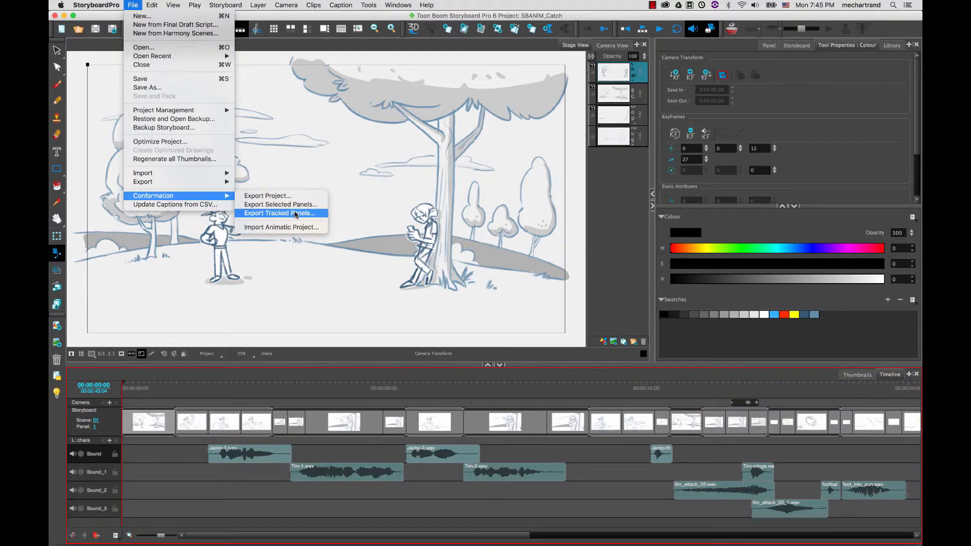
pyautogui.moveTo(267, 196)
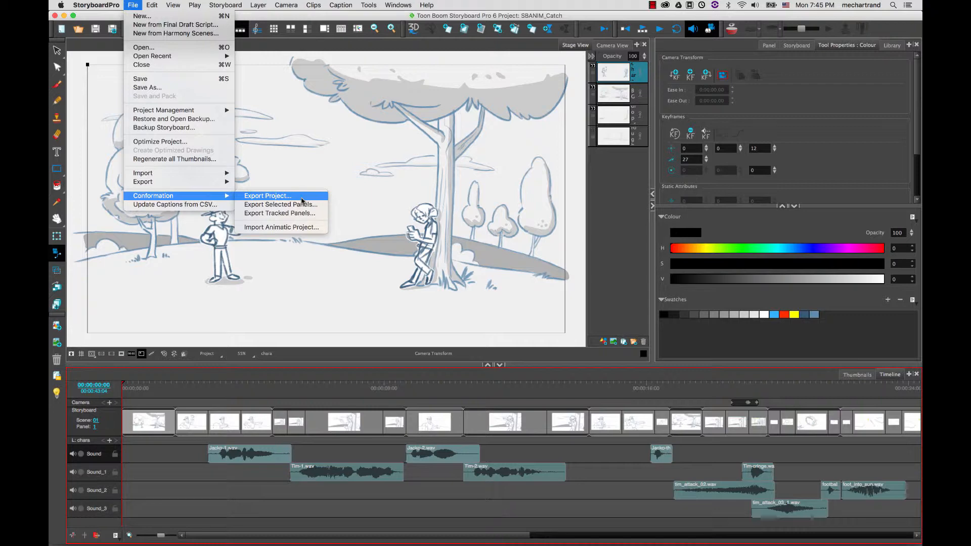
pyautogui.moveTo(280, 204)
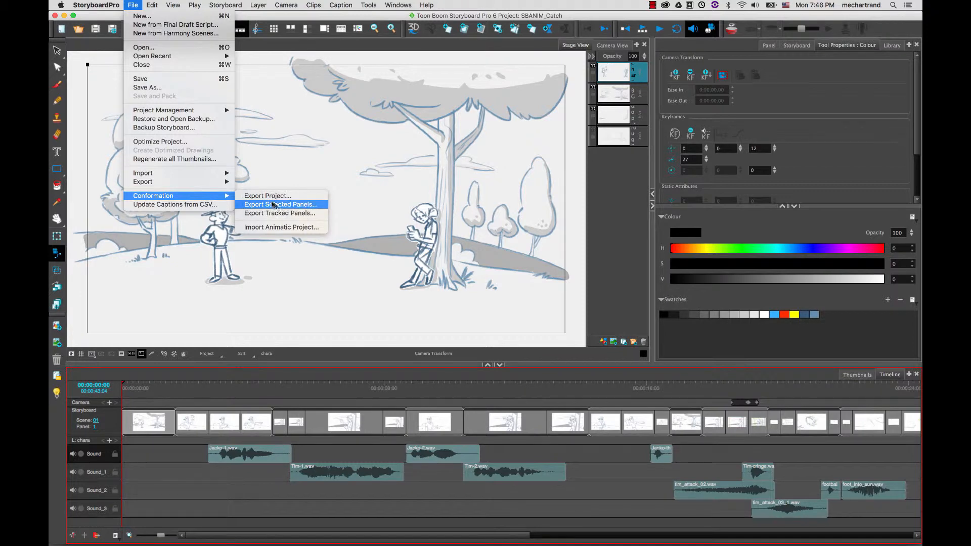
pyautogui.moveTo(268, 195)
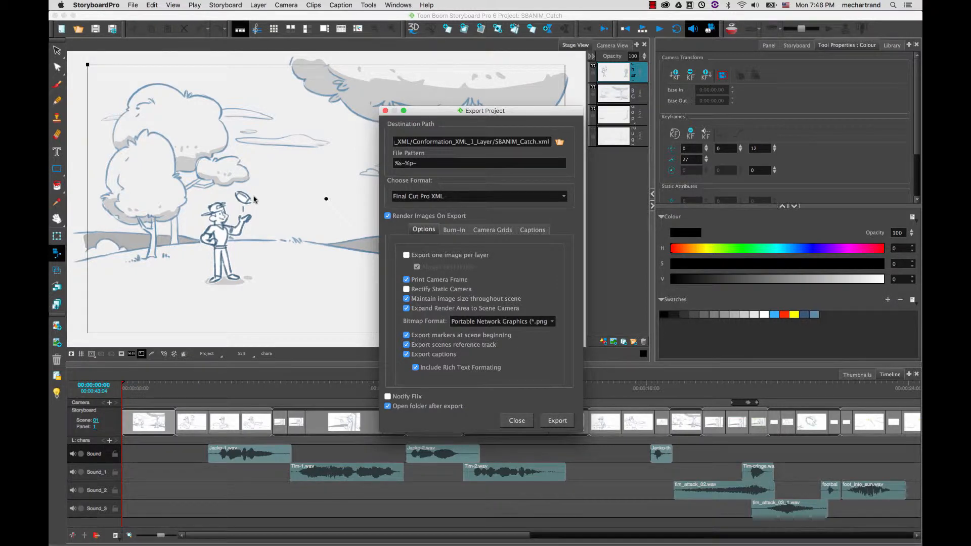
pyautogui.click(472, 142)
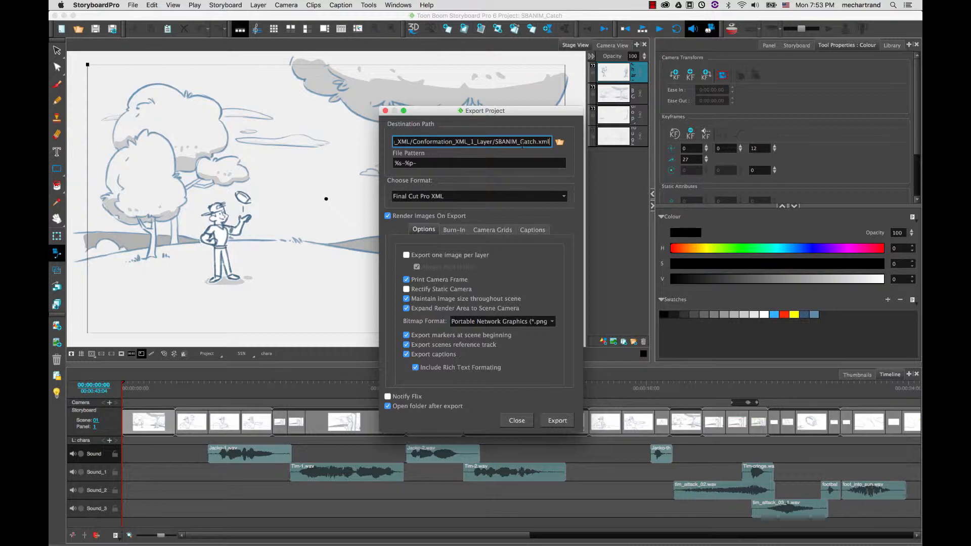
pyautogui.click(478, 163)
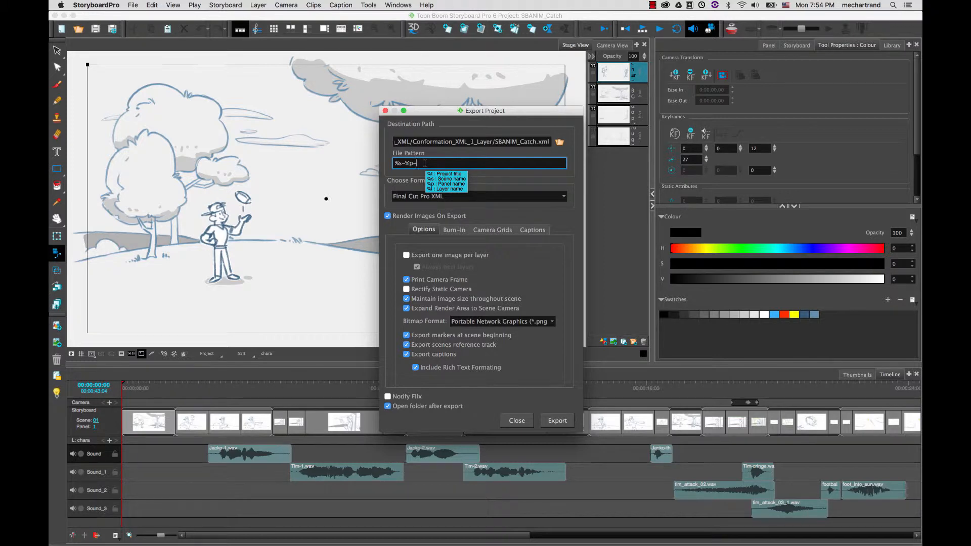
pyautogui.click(403, 204)
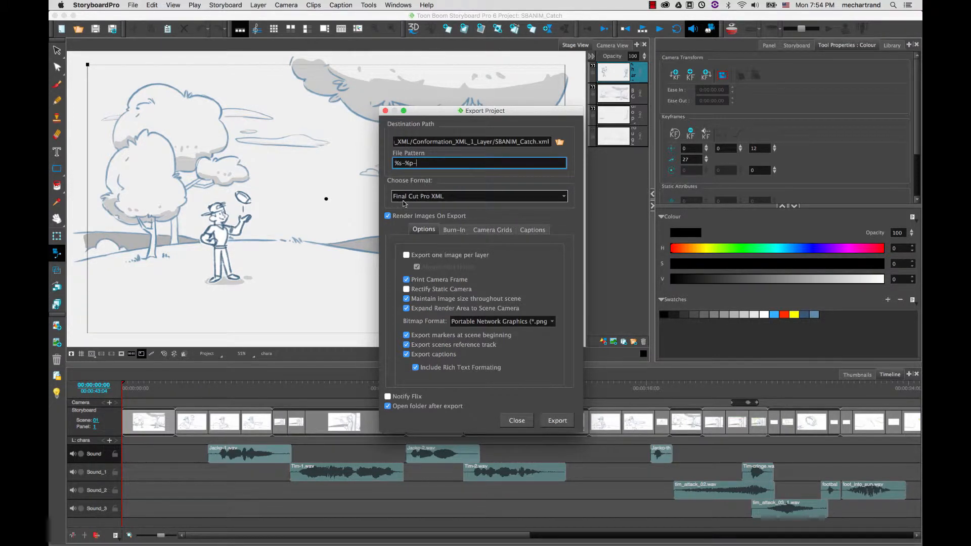
pyautogui.click(480, 196)
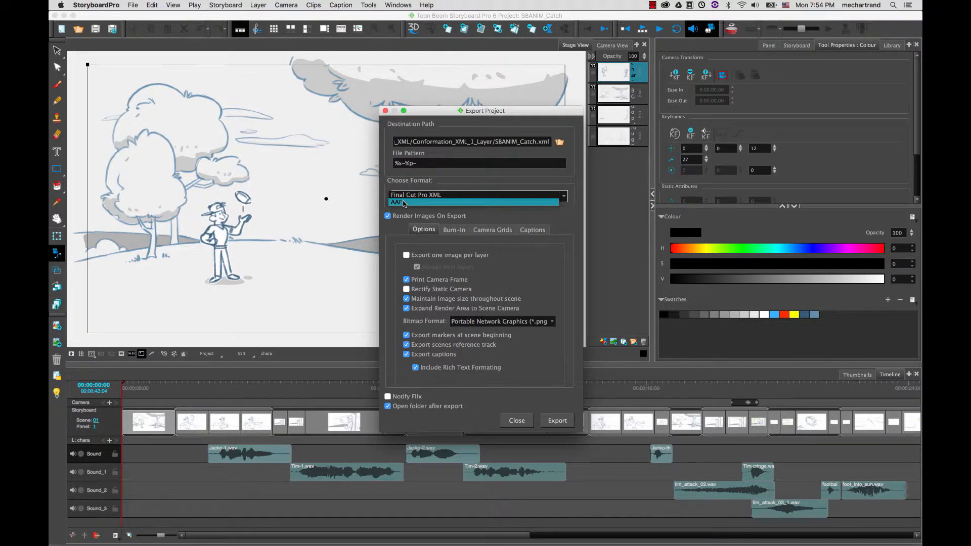
# Keep Final Cut Pro XML and enable Export one image per layer, nesting layers.
pyautogui.click(478, 196)
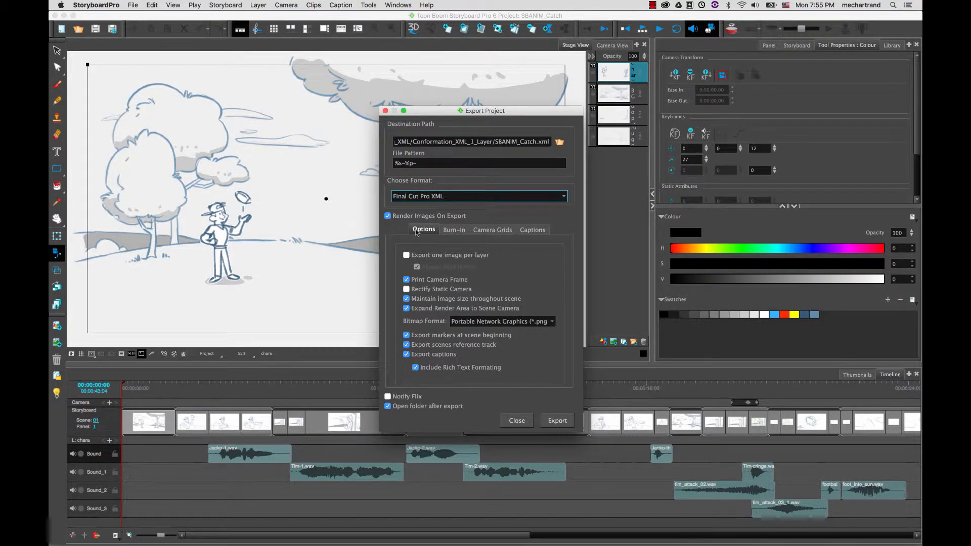
pyautogui.moveTo(436, 259)
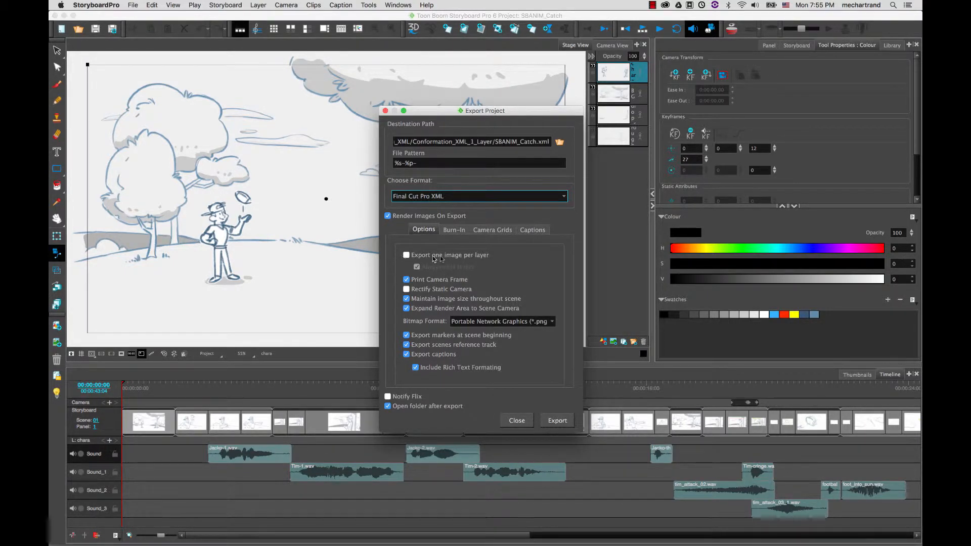
pyautogui.moveTo(500, 262)
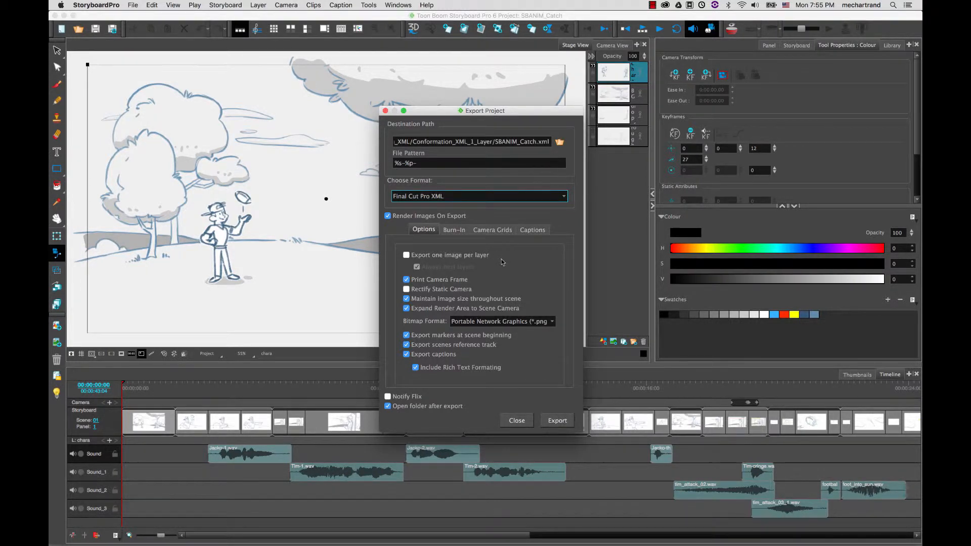
pyautogui.moveTo(620, 88)
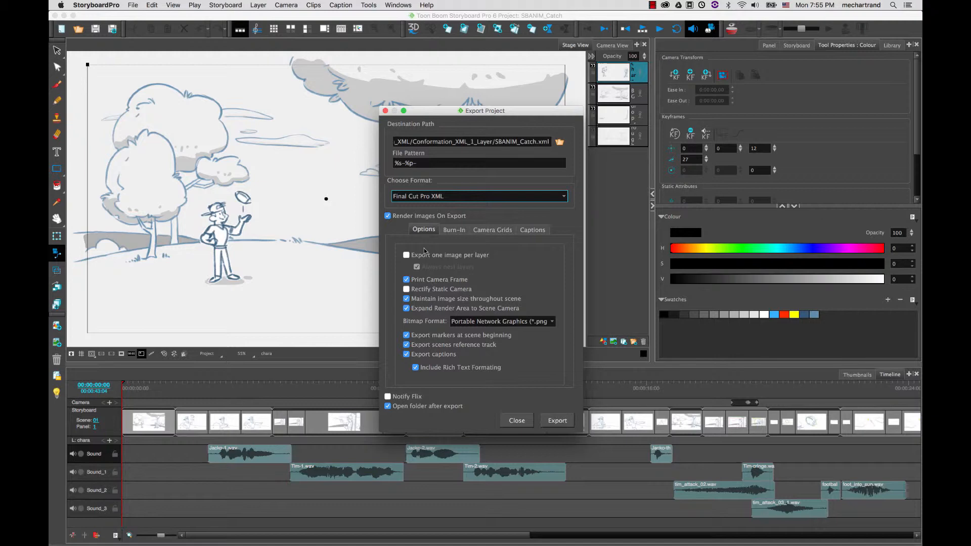
pyautogui.click(407, 254)
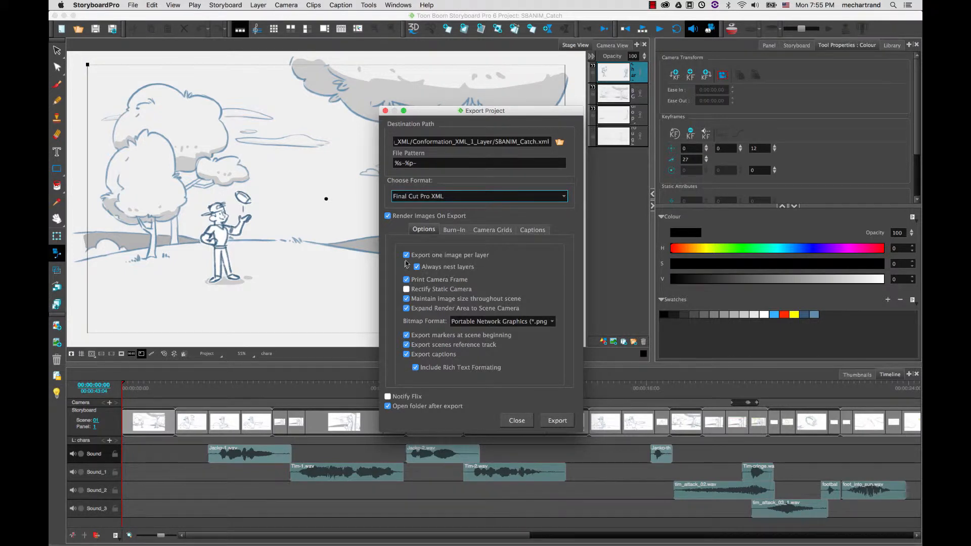
# Turn off Export one image per layer, keeping PNG bitmaps and Final Cut Pro XML.
pyautogui.click(406, 255)
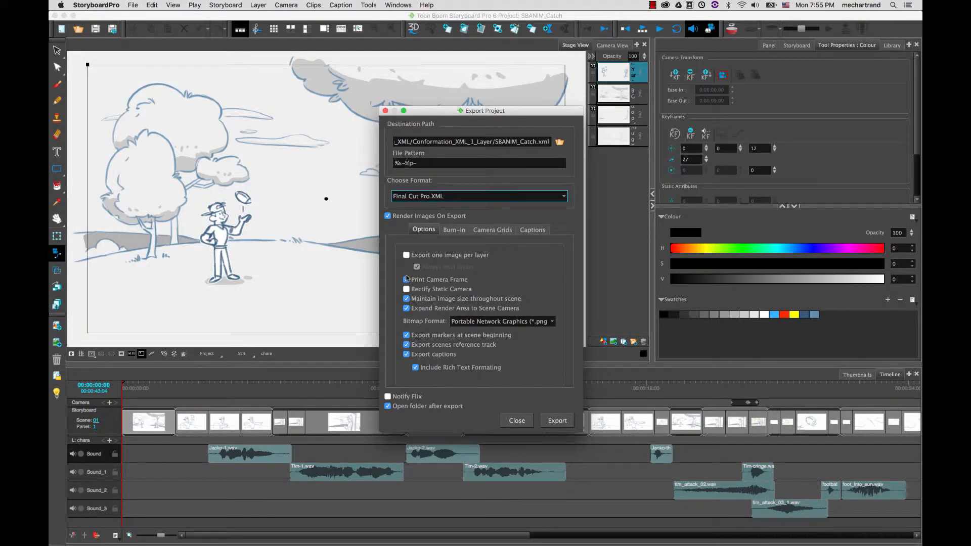
pyautogui.click(407, 279)
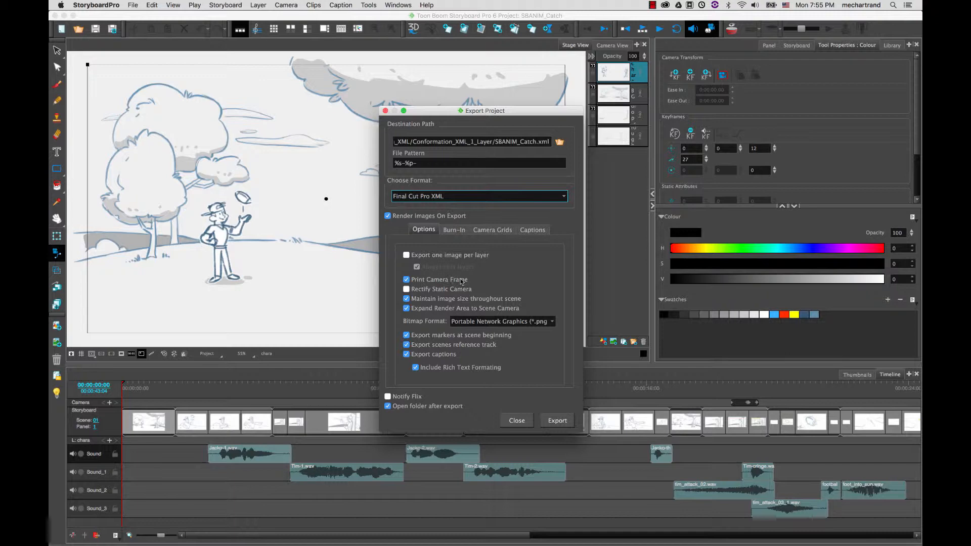
pyautogui.moveTo(81, 328)
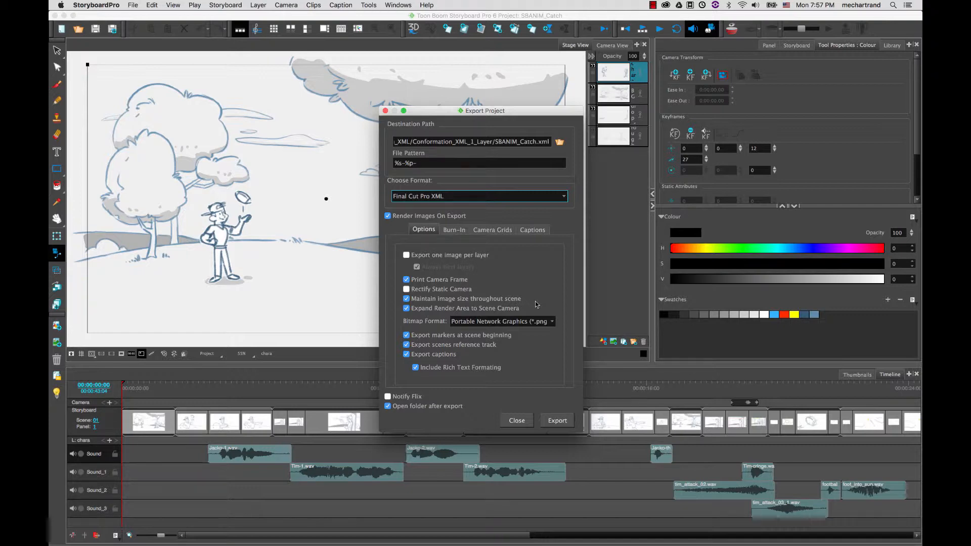
pyautogui.click(502, 322)
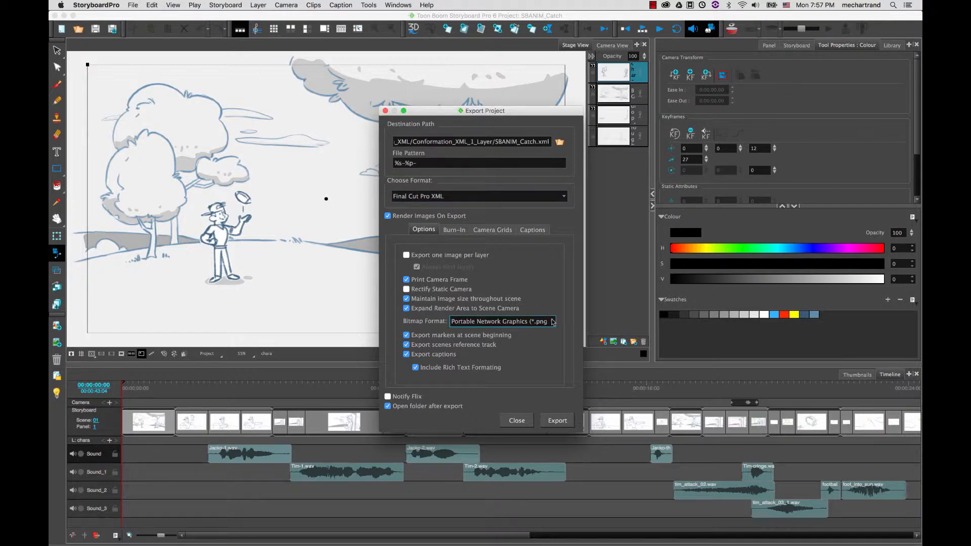
pyautogui.click(500, 321)
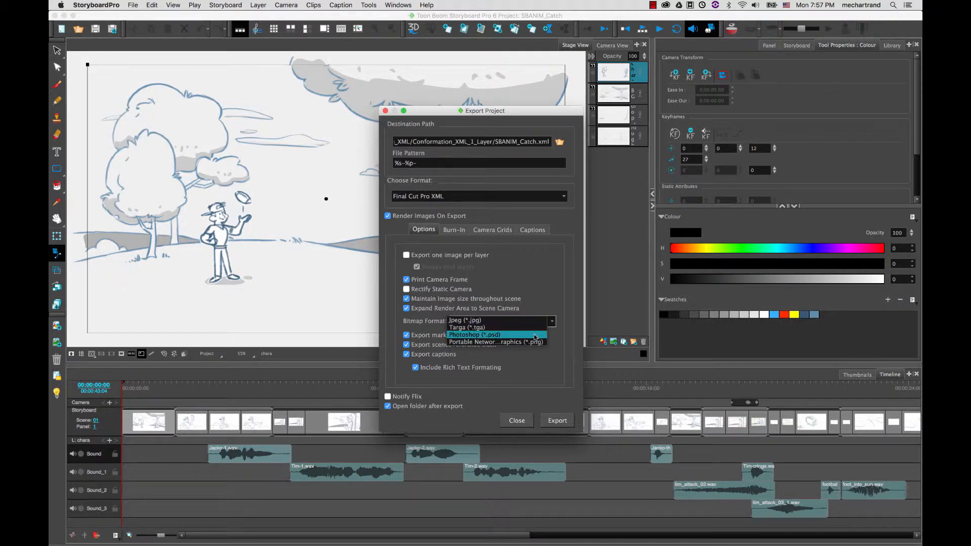
pyautogui.moveTo(496, 342)
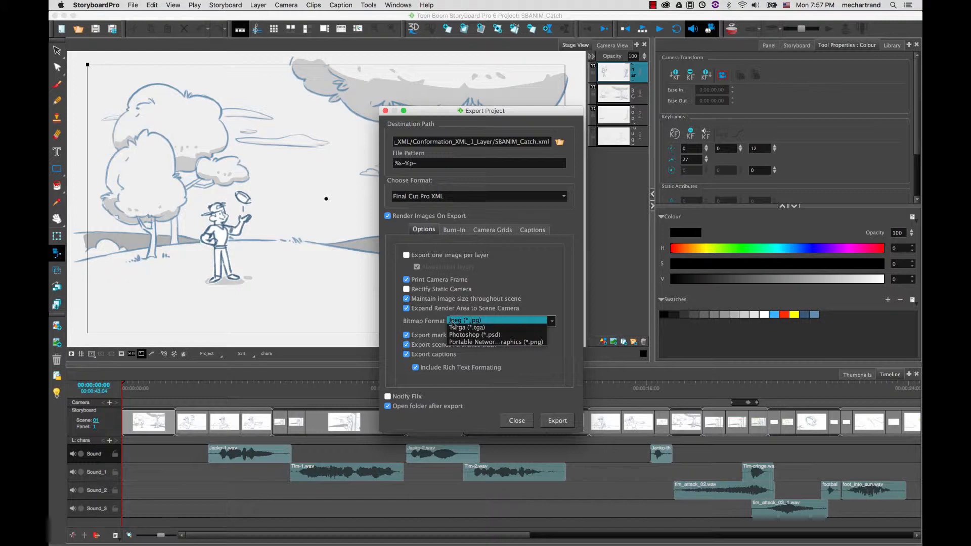
pyautogui.moveTo(474, 335)
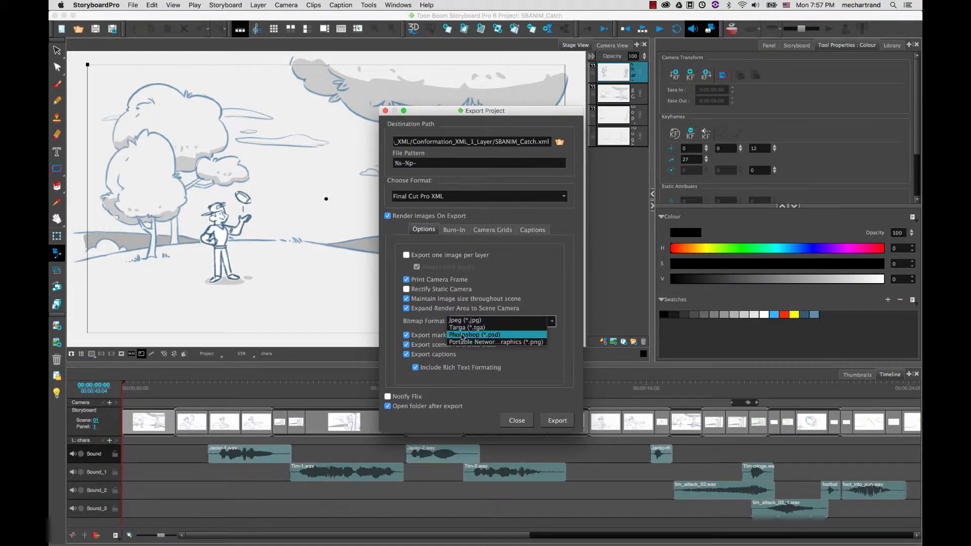
pyautogui.moveTo(496, 342)
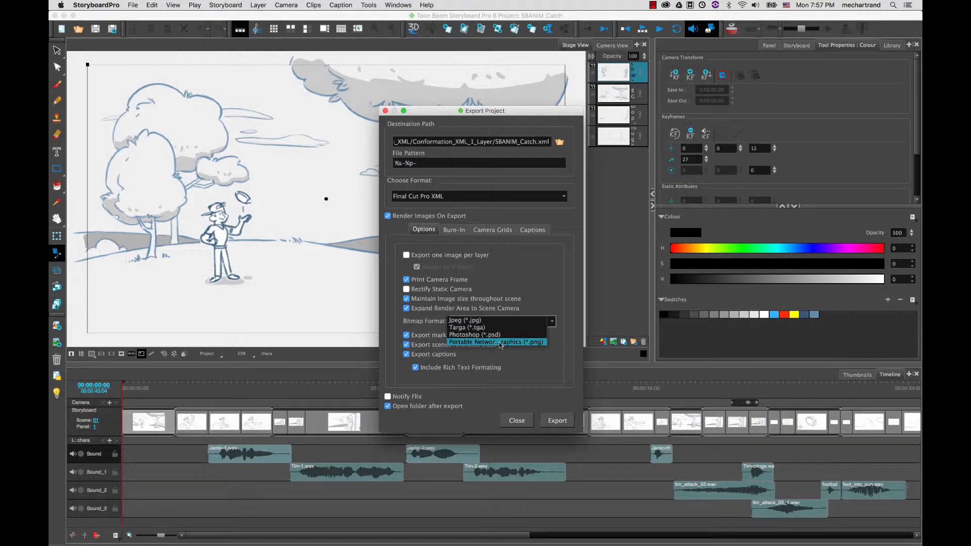
pyautogui.moveTo(474, 334)
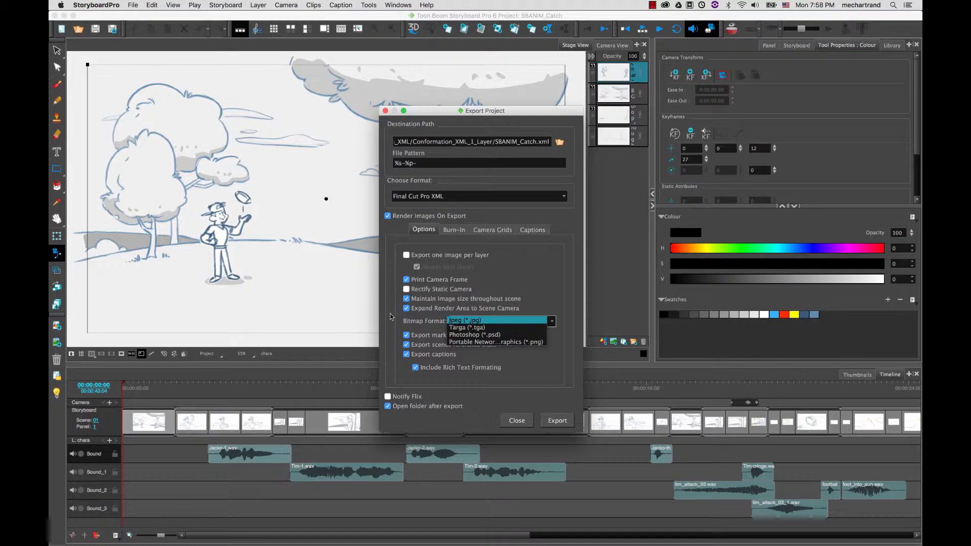
pyautogui.click(496, 342)
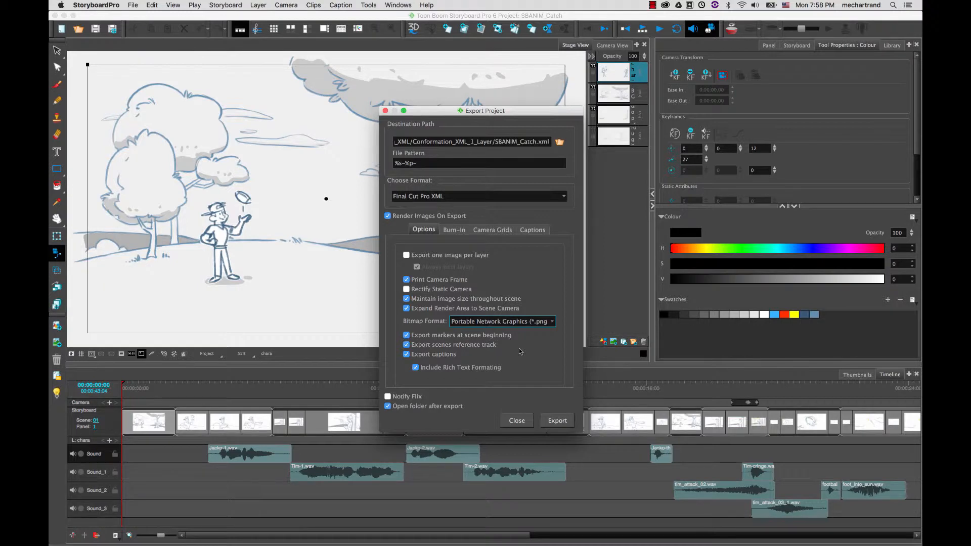
pyautogui.moveTo(505, 345)
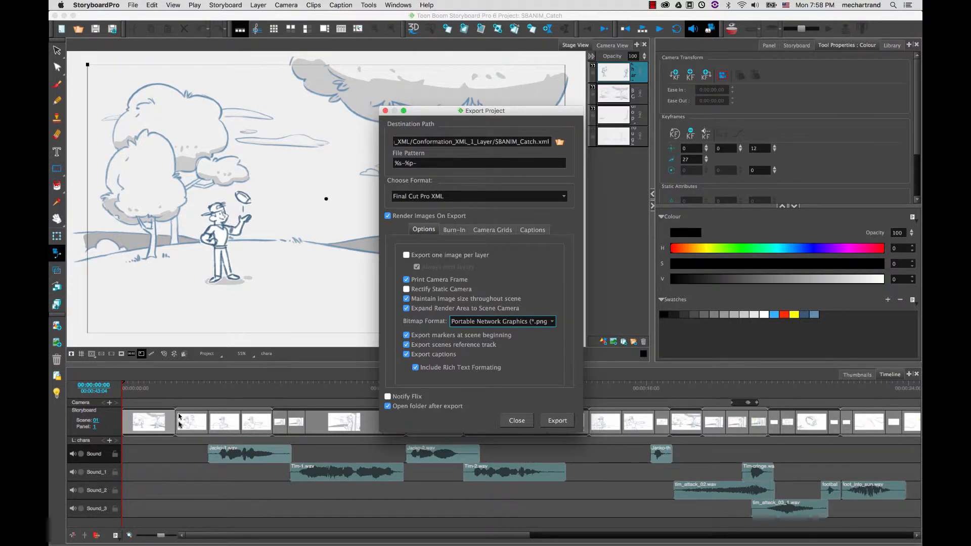
pyautogui.moveTo(306, 408)
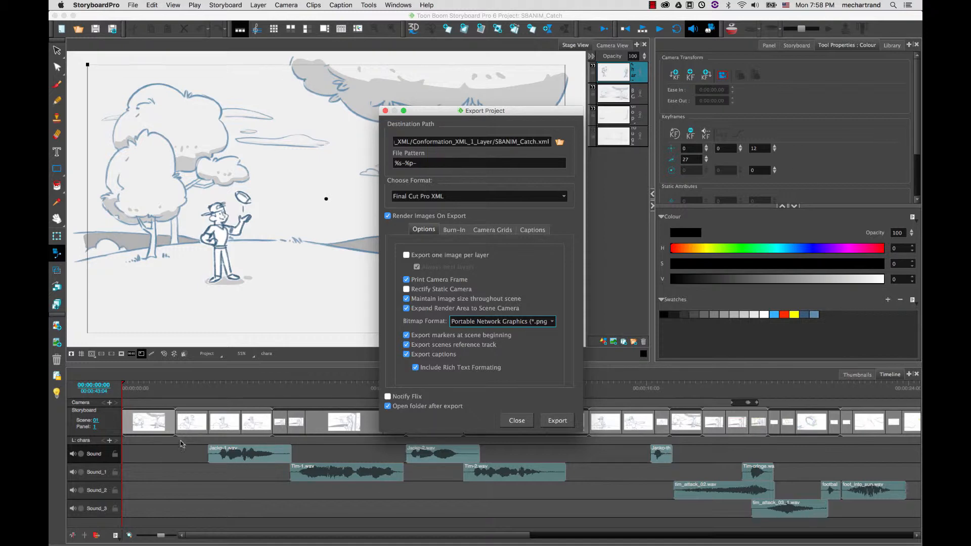
pyautogui.moveTo(270, 446)
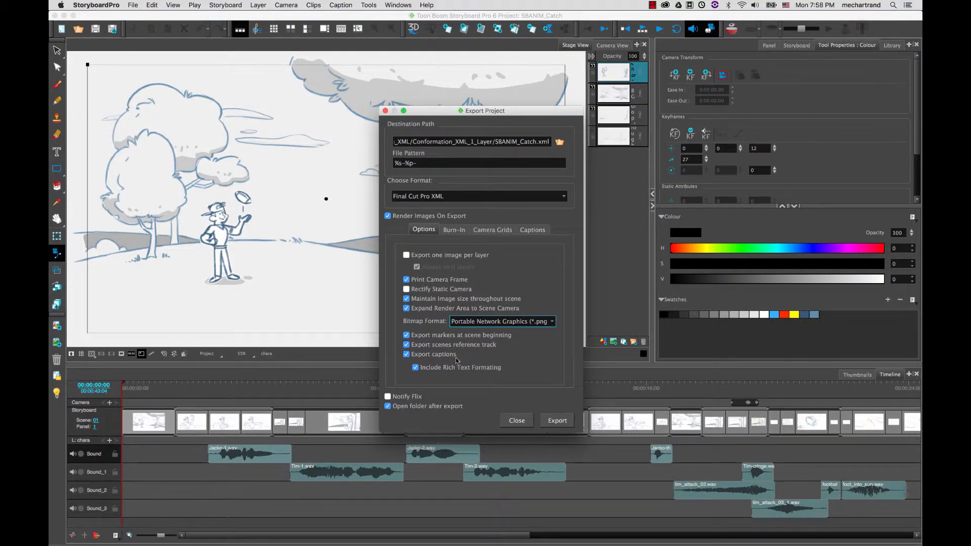
pyautogui.moveTo(499, 369)
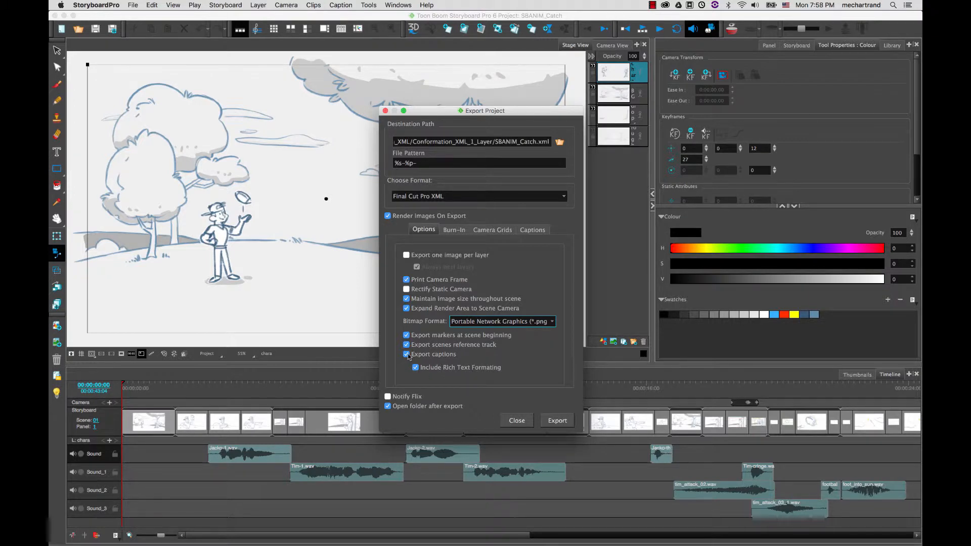
pyautogui.click(416, 367)
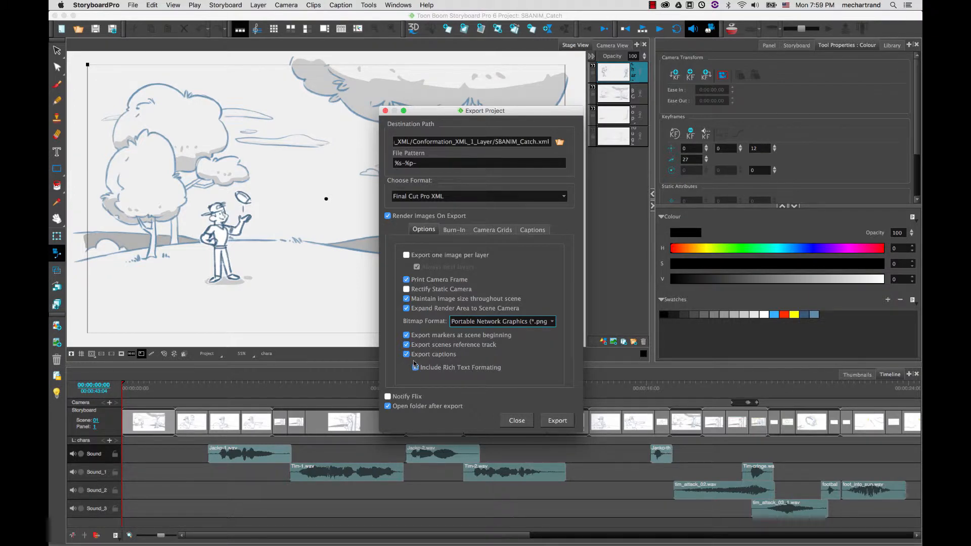
pyautogui.click(417, 367)
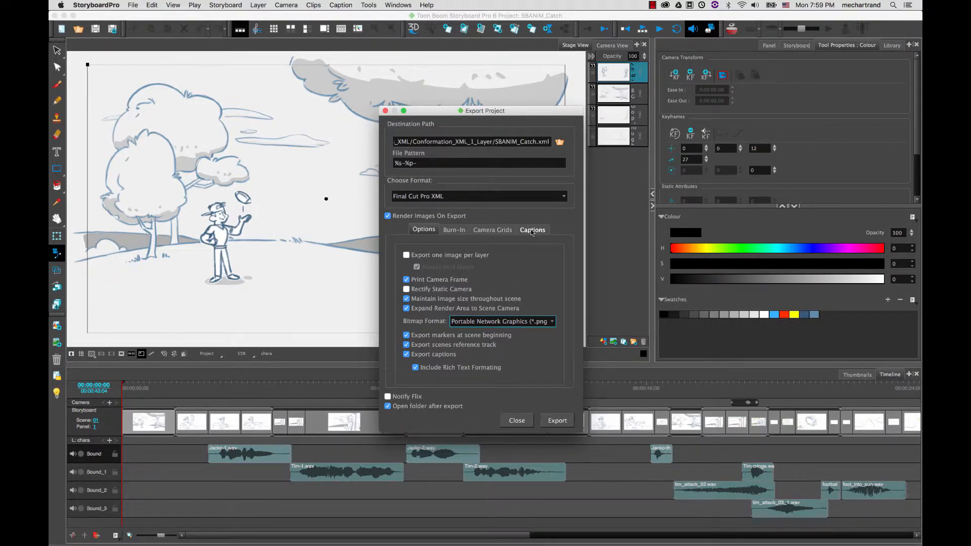
pyautogui.click(532, 230)
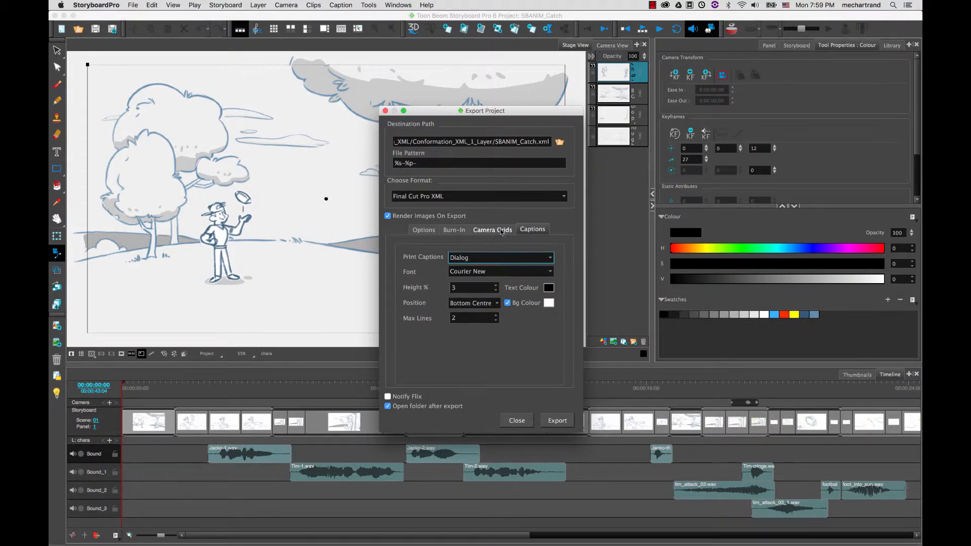
pyautogui.click(491, 229)
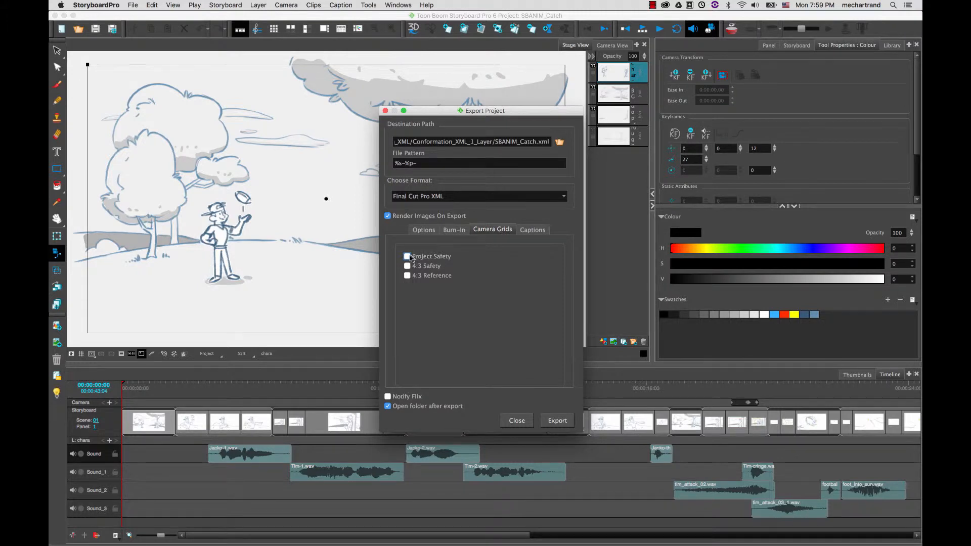
pyautogui.moveTo(75, 155)
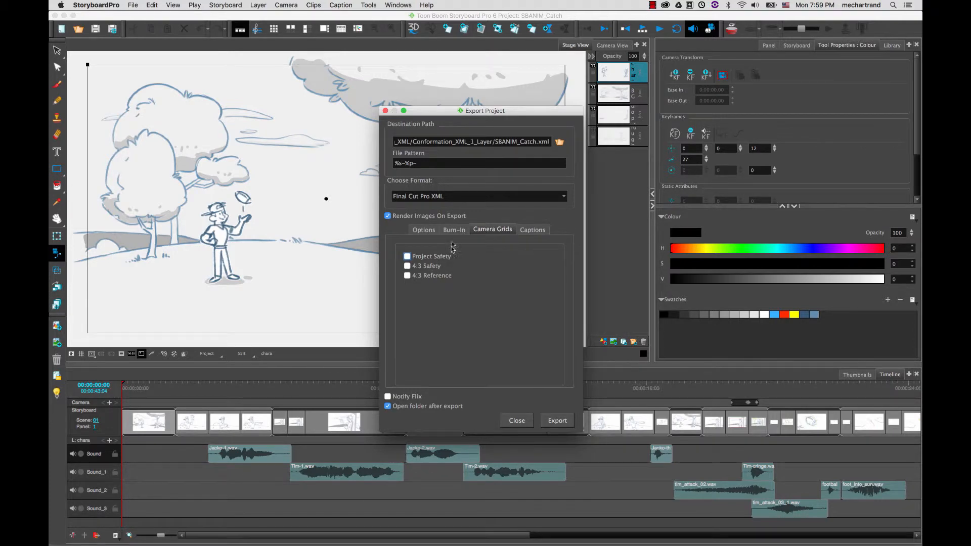
pyautogui.click(454, 230)
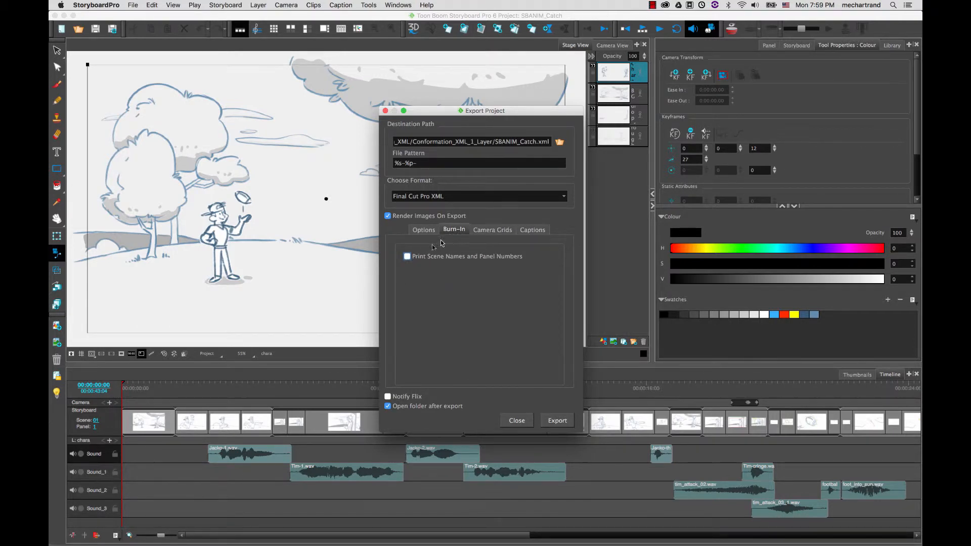
pyautogui.moveTo(304, 304)
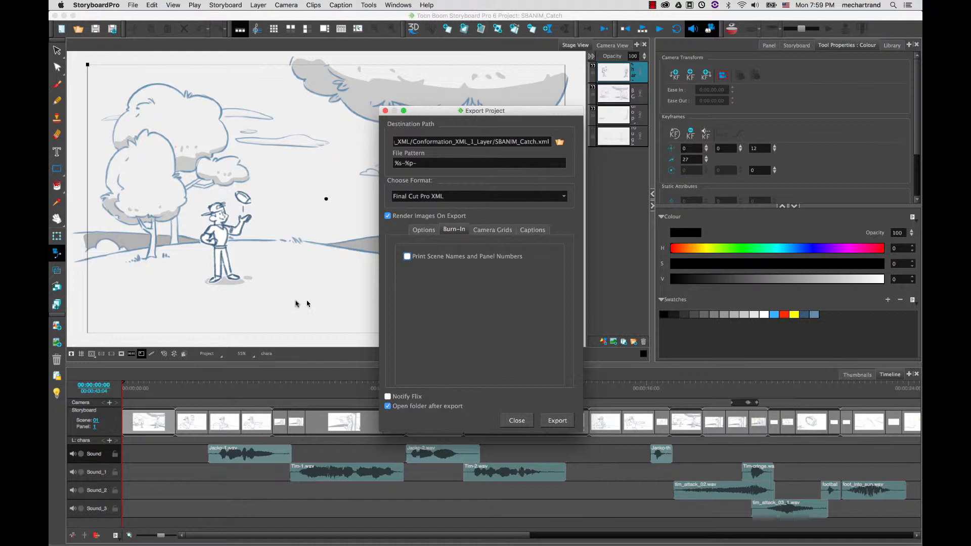
pyautogui.moveTo(205, 312)
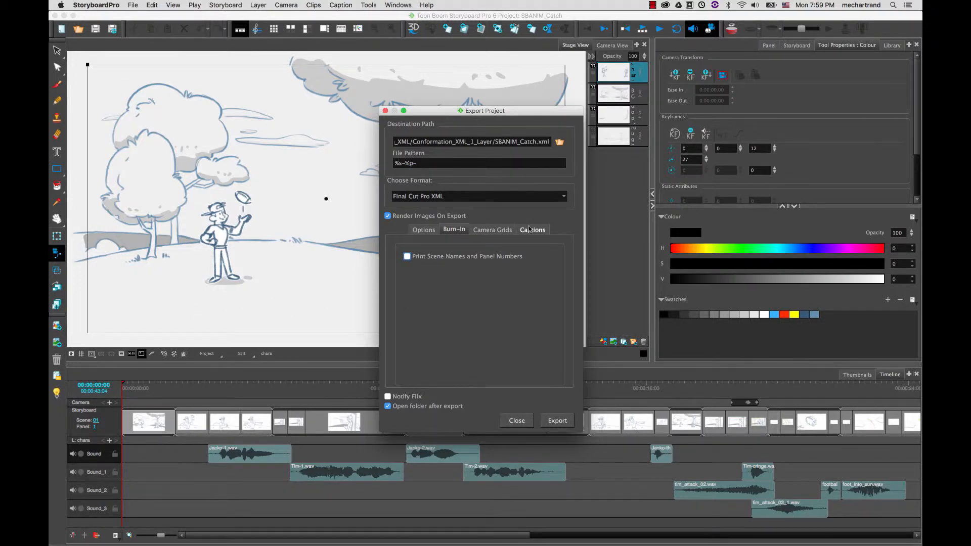
pyautogui.moveTo(275, 303)
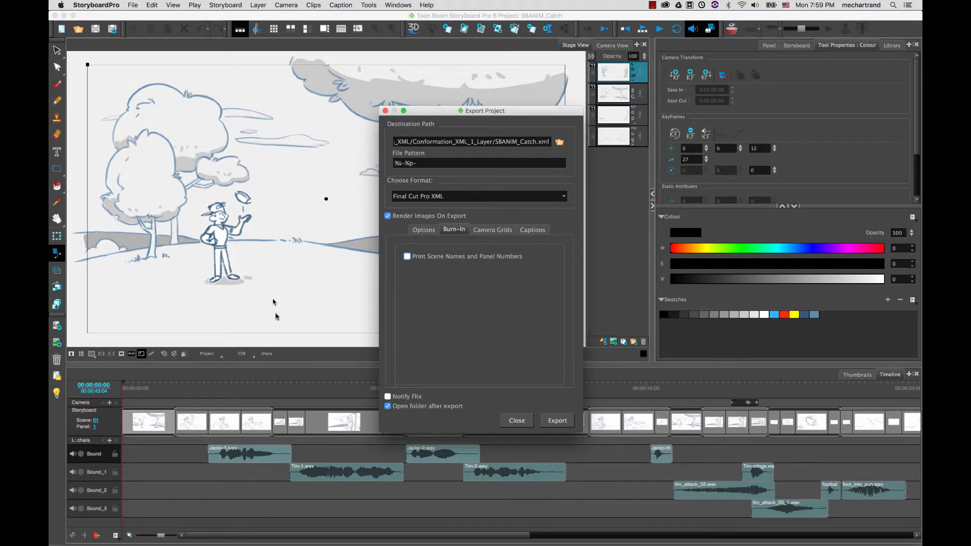
pyautogui.click(424, 230)
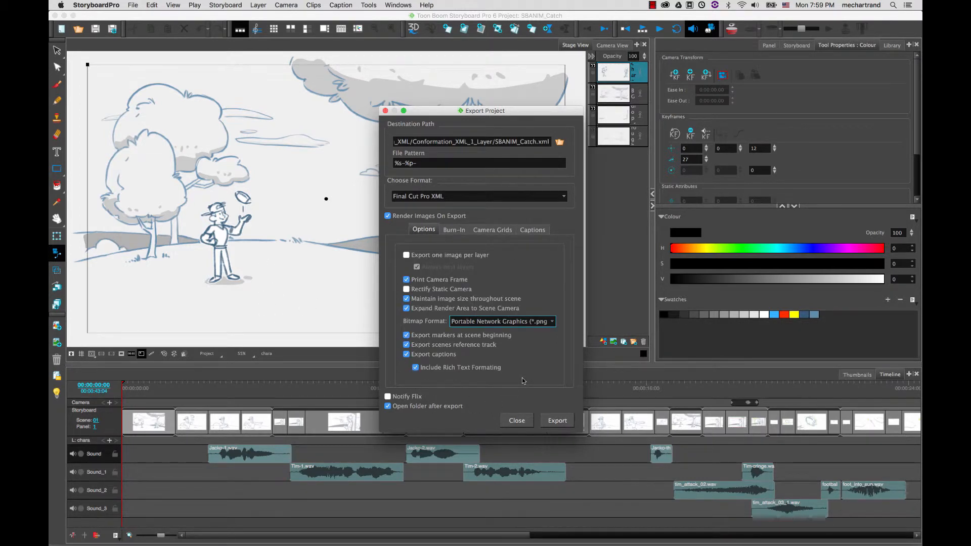
# Export SBANIM_Catch to the Conformation_XML_1_Layer folder with scene PNGs, WAVs and XML.
pyautogui.click(557, 420)
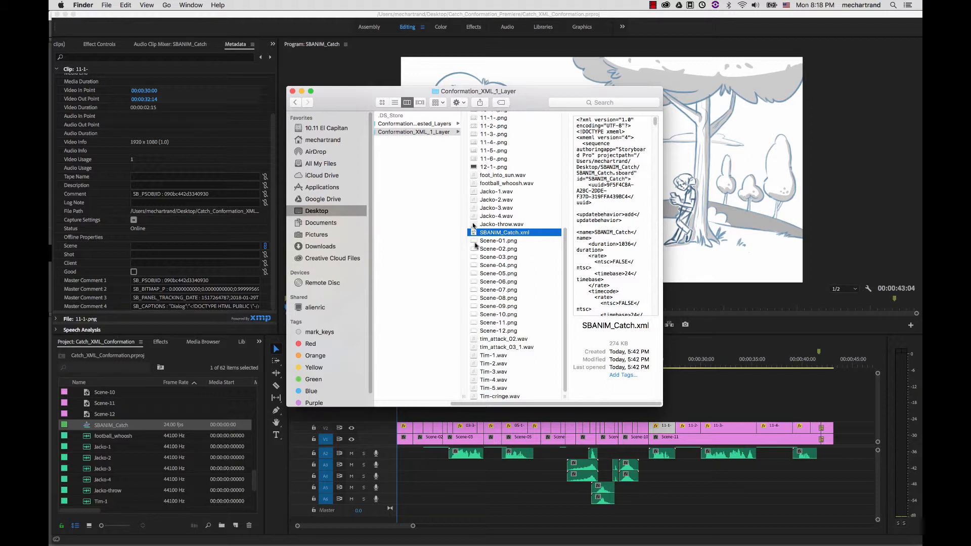
pyautogui.moveTo(531, 147)
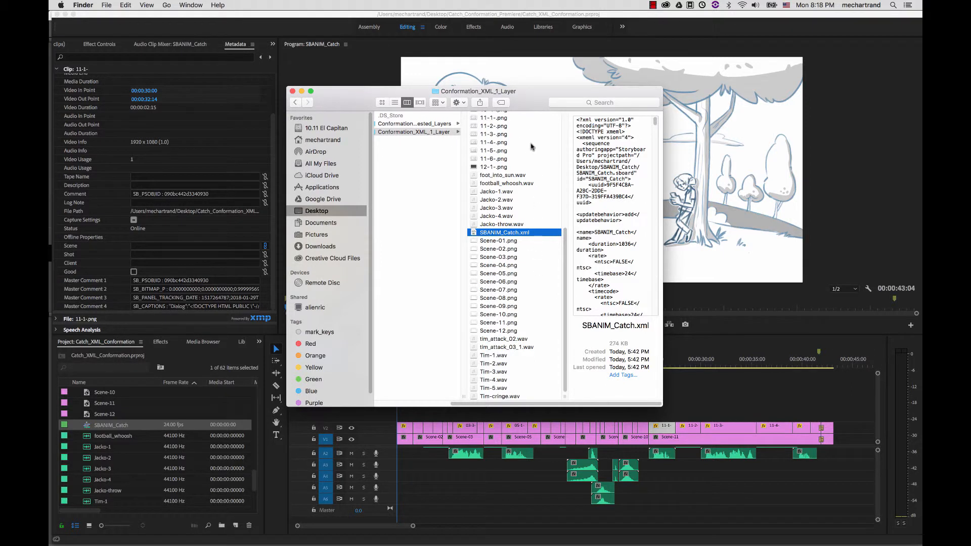
pyautogui.moveTo(485, 240)
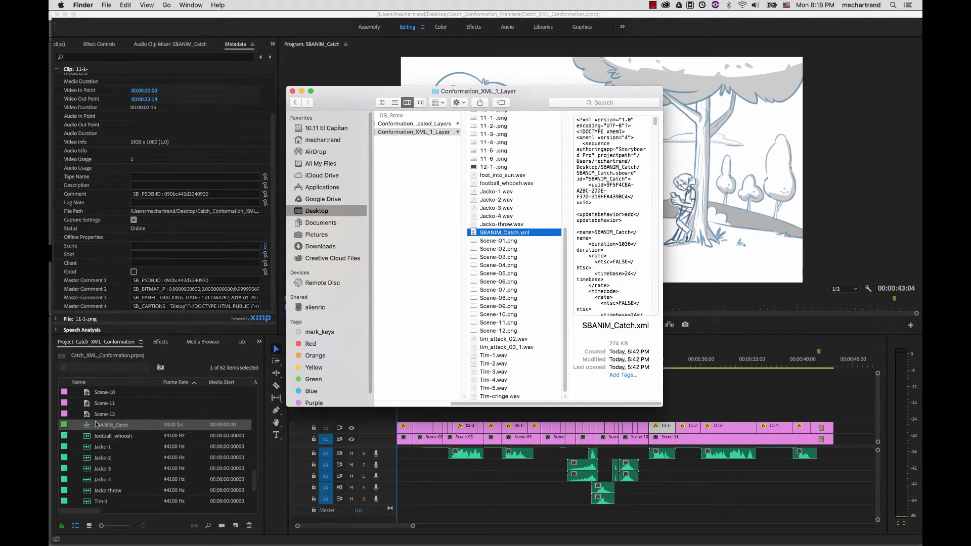
pyautogui.moveTo(102, 426)
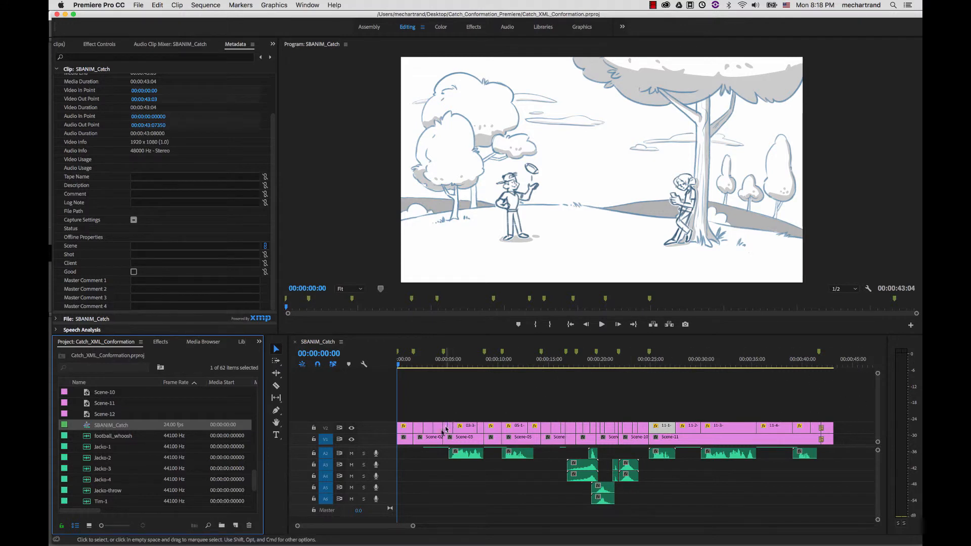
pyautogui.moveTo(414, 380)
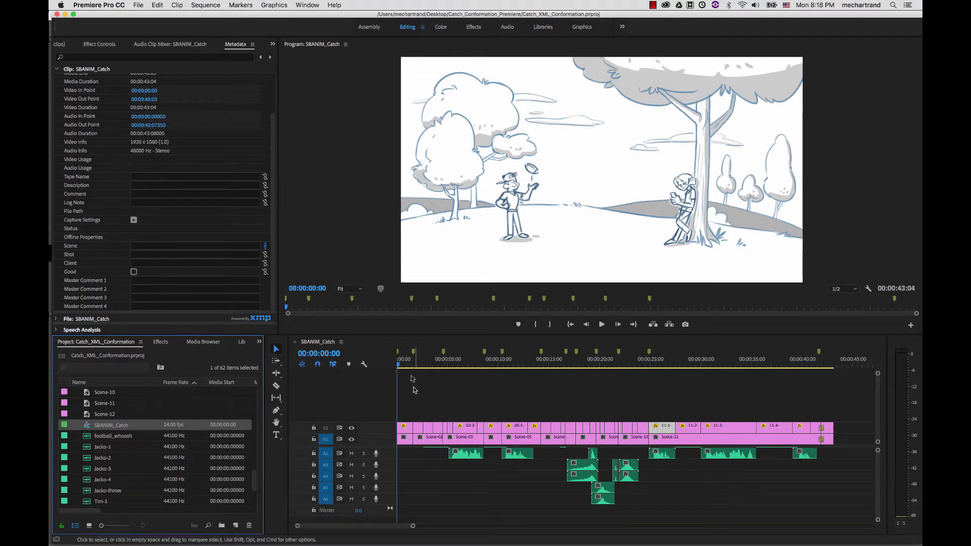
pyautogui.click(447, 364)
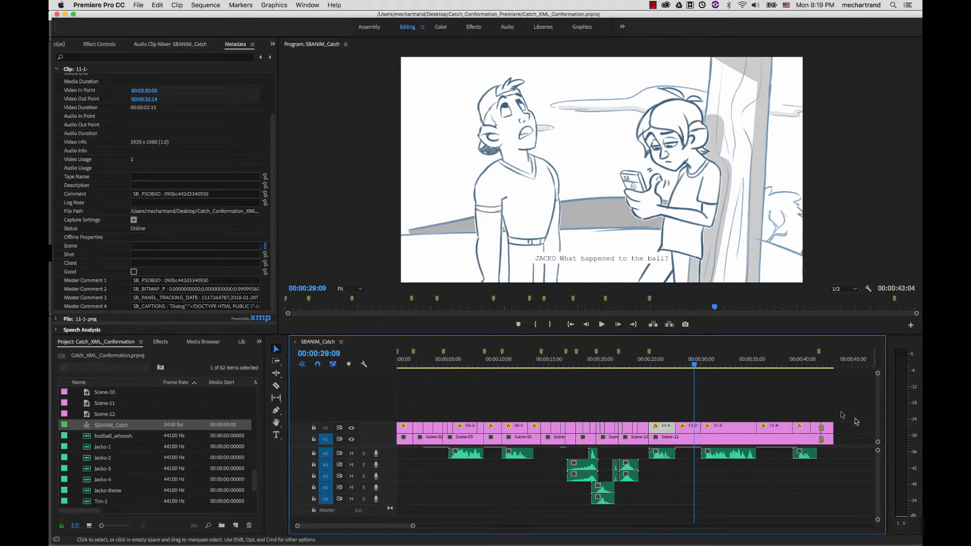
pyautogui.moveTo(804, 413)
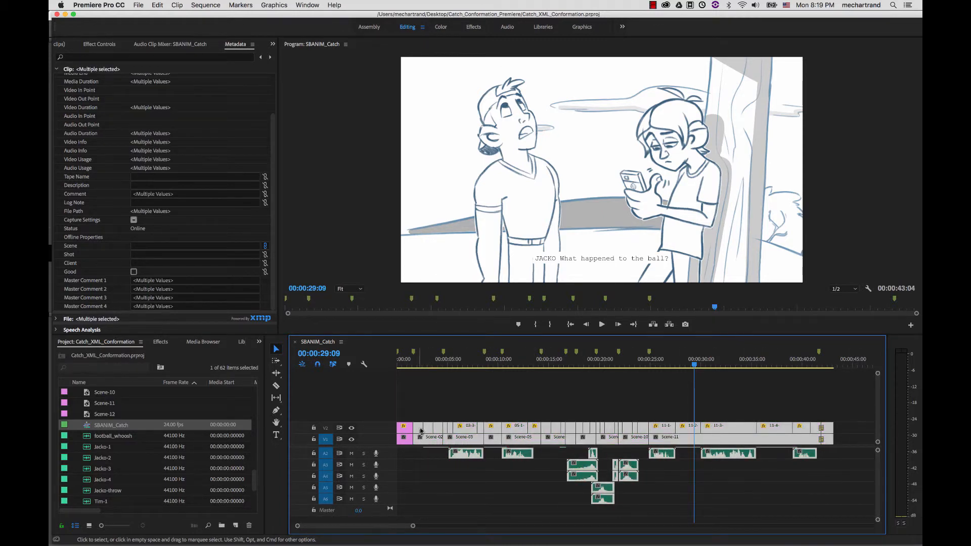
# Ripple-extend the first panel clip and move the playhead to Tim's line near 00:00:34:10.
pyautogui.press('cmd+s')
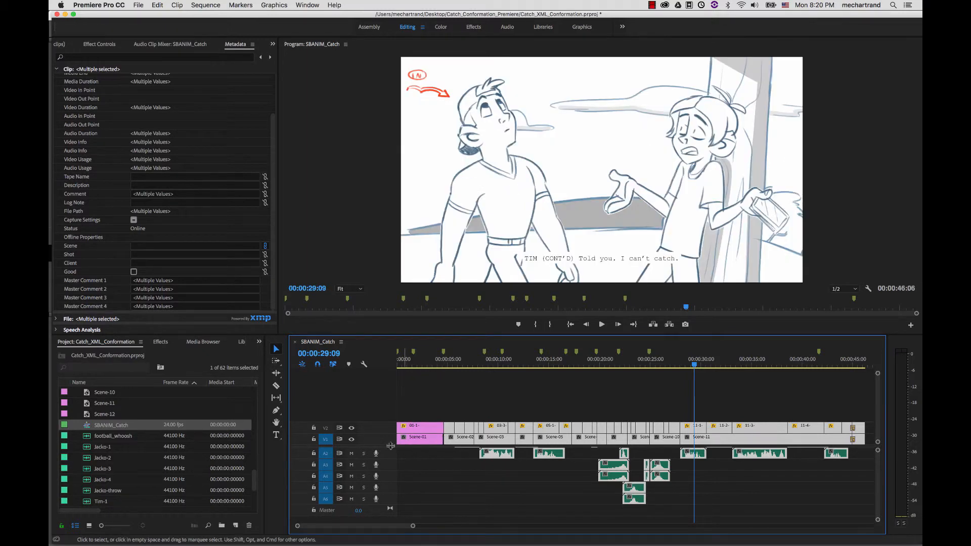
pyautogui.click(412, 430)
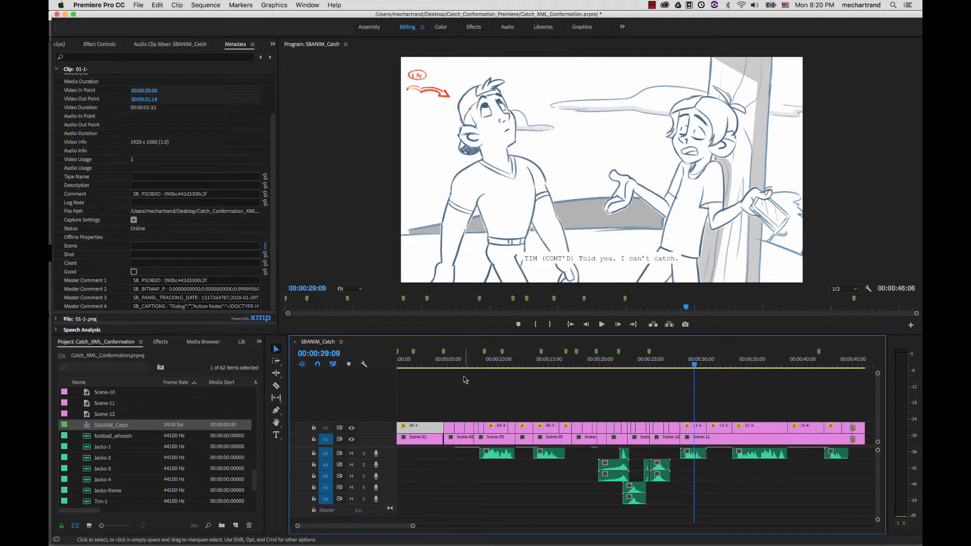
pyautogui.moveTo(419, 359)
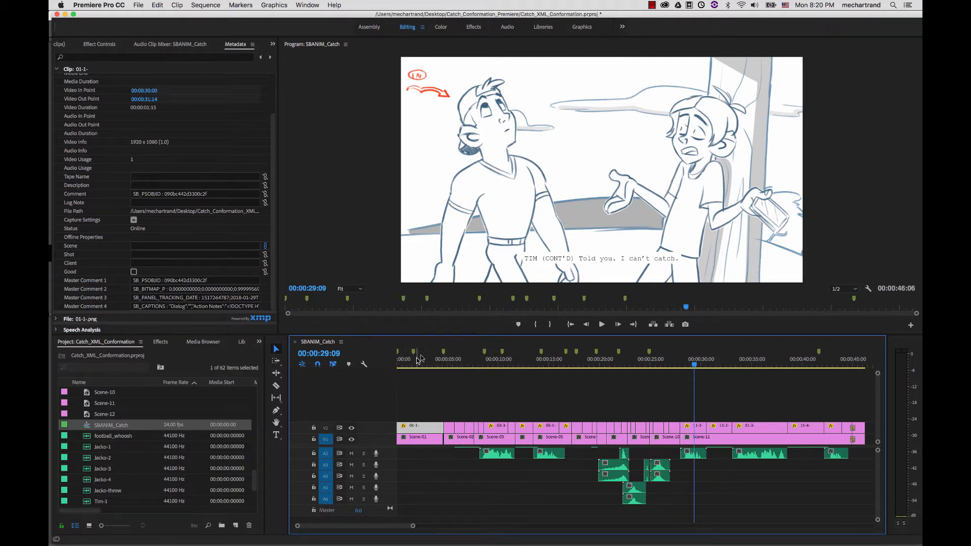
pyautogui.moveTo(500, 353)
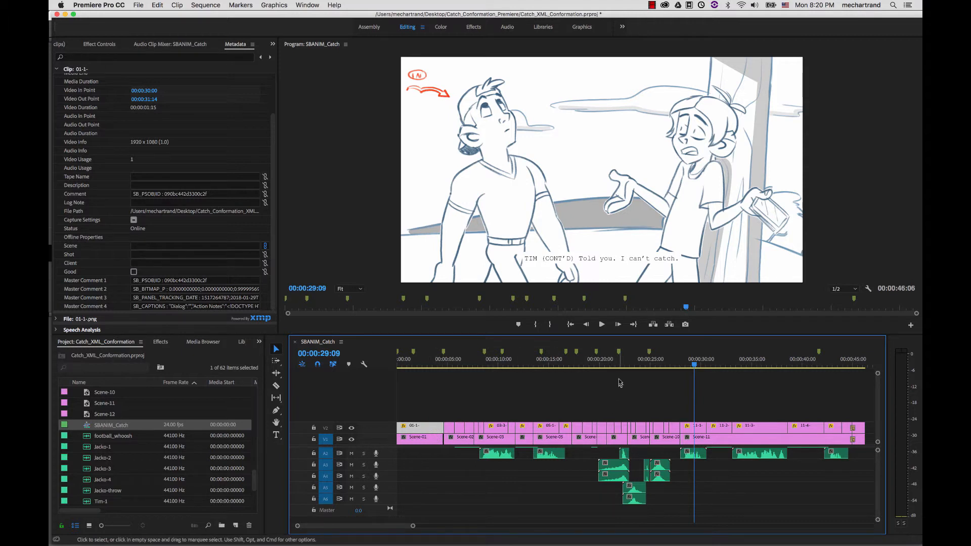
pyautogui.moveTo(425, 374)
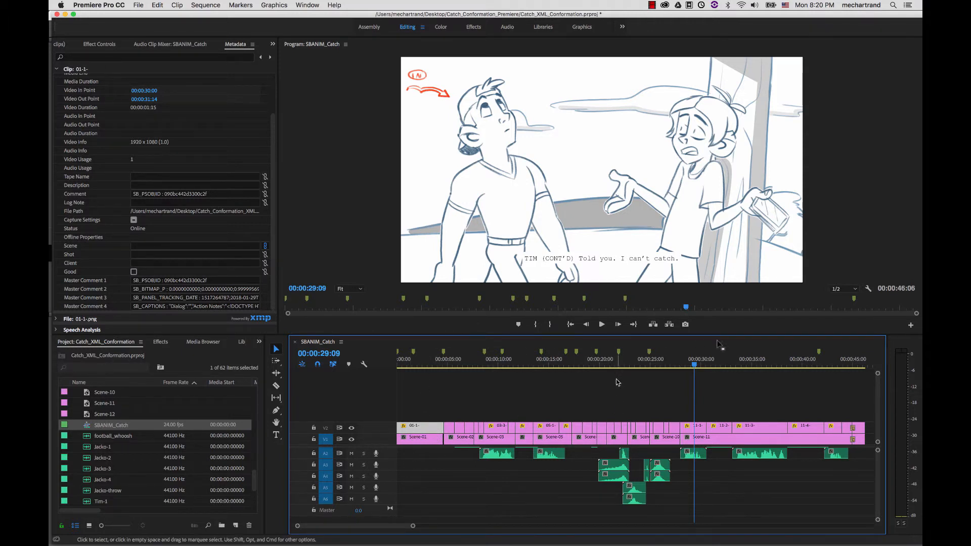
pyautogui.click(747, 364)
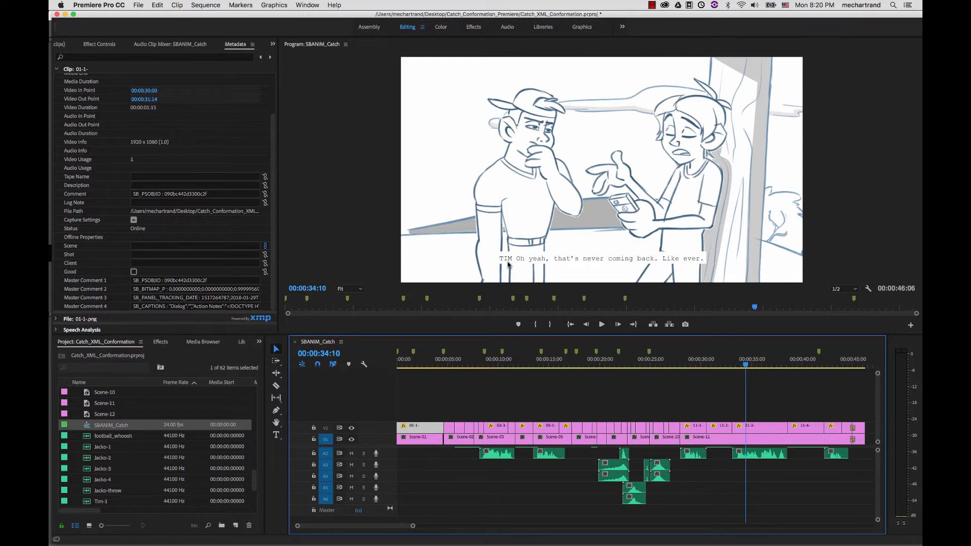
pyautogui.moveTo(662, 260)
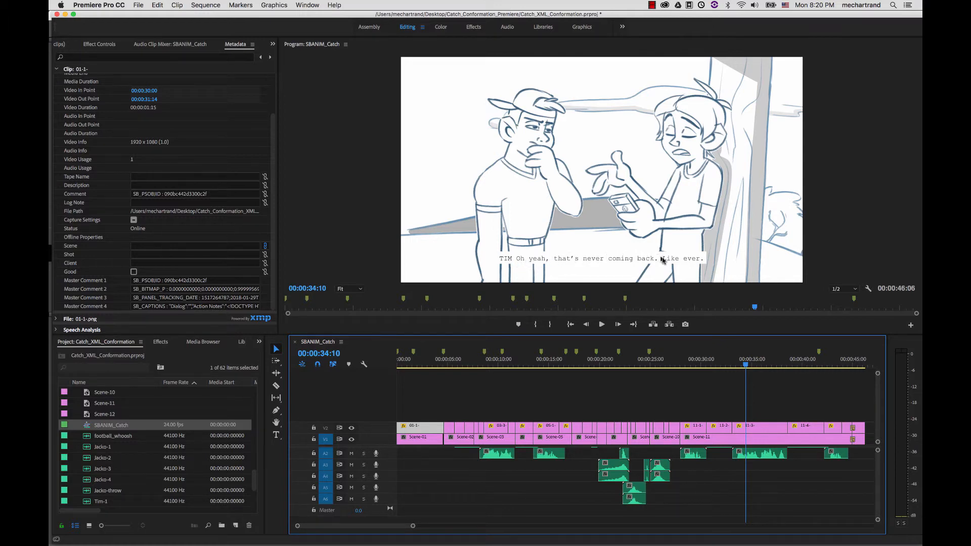
pyautogui.click(748, 426)
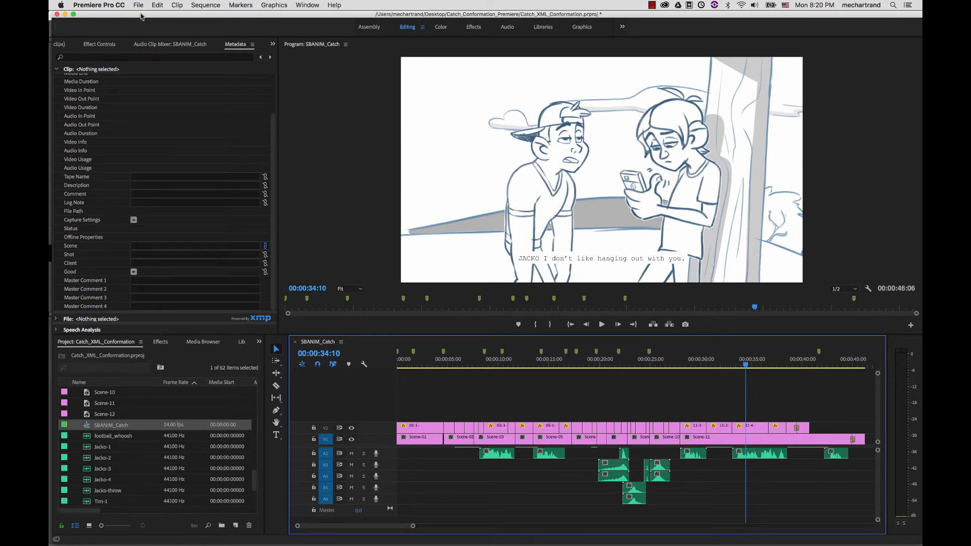
# Export Final Cut Pro XML, replacing SBANIM_Catch_Premiere_Export_XML.xml in Conformation_Back.
pyautogui.click(138, 5)
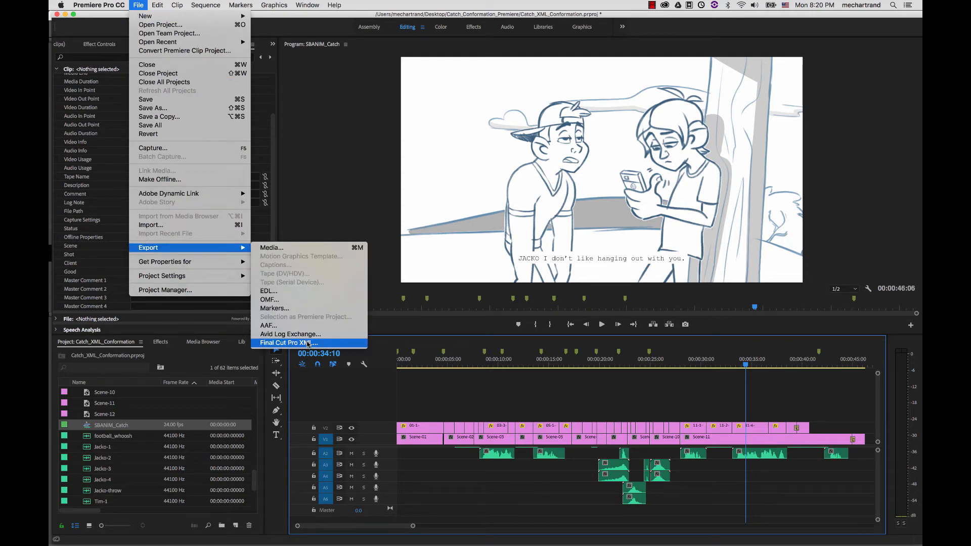
pyautogui.click(289, 343)
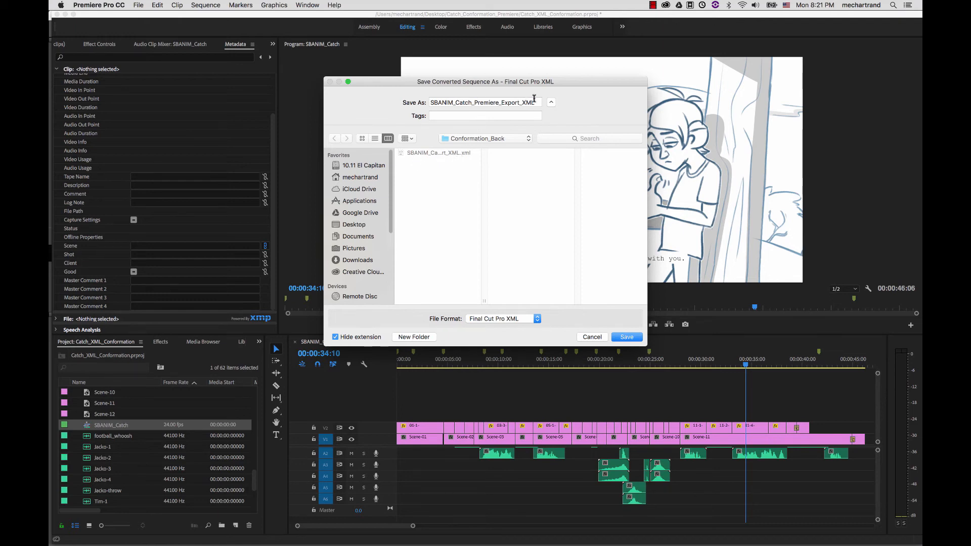
pyautogui.click(626, 337)
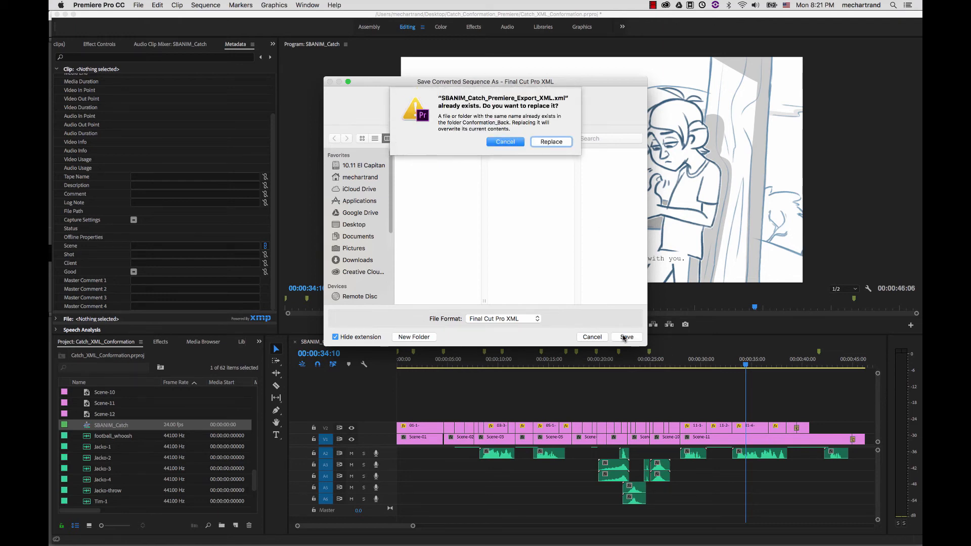
pyautogui.click(550, 141)
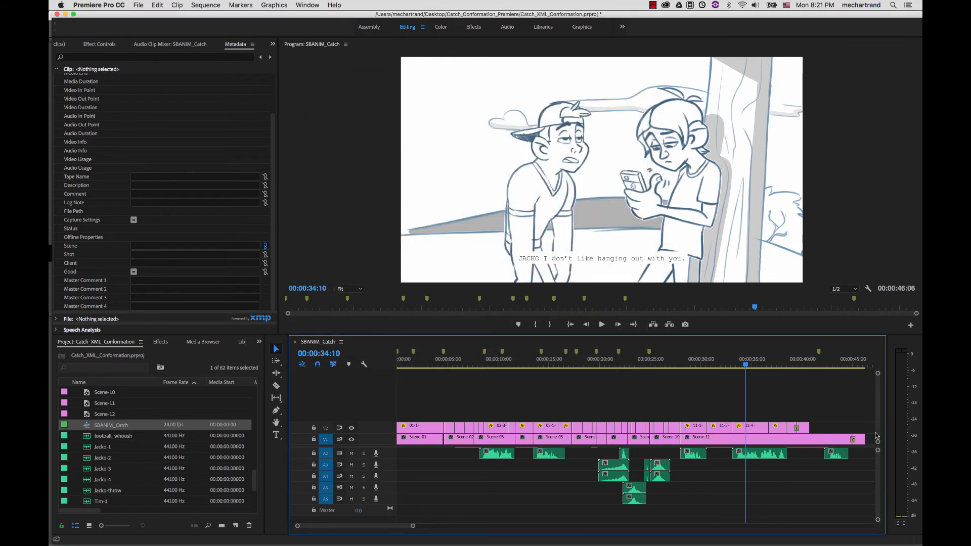
pyautogui.moveTo(638, 425)
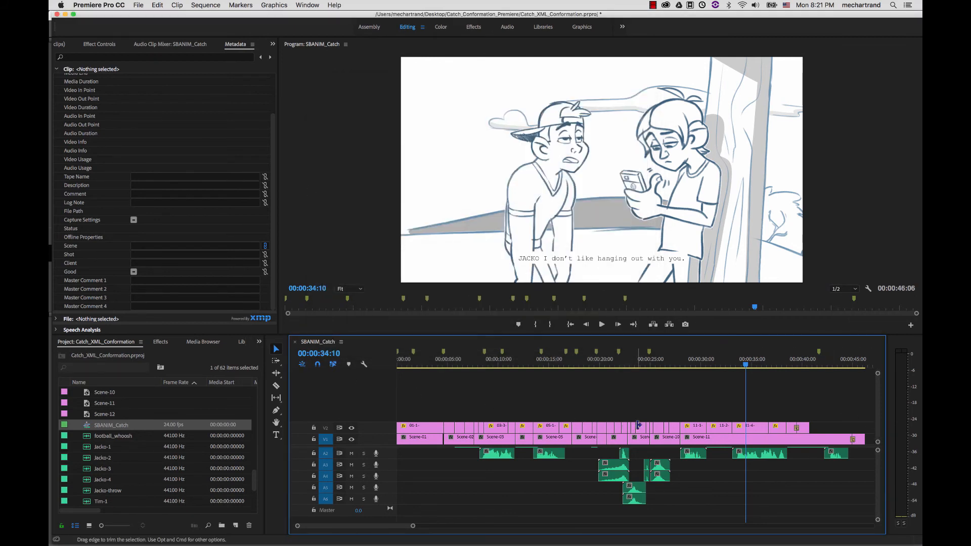